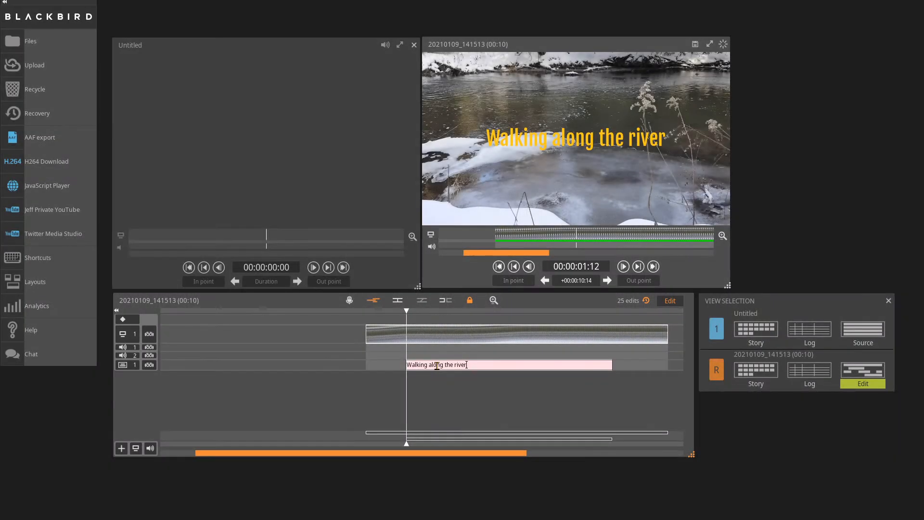
# Add the second caption line 'on the Forks of the Cre…' beneath 'Walking along the river'.
pyautogui.write('on the Fork')
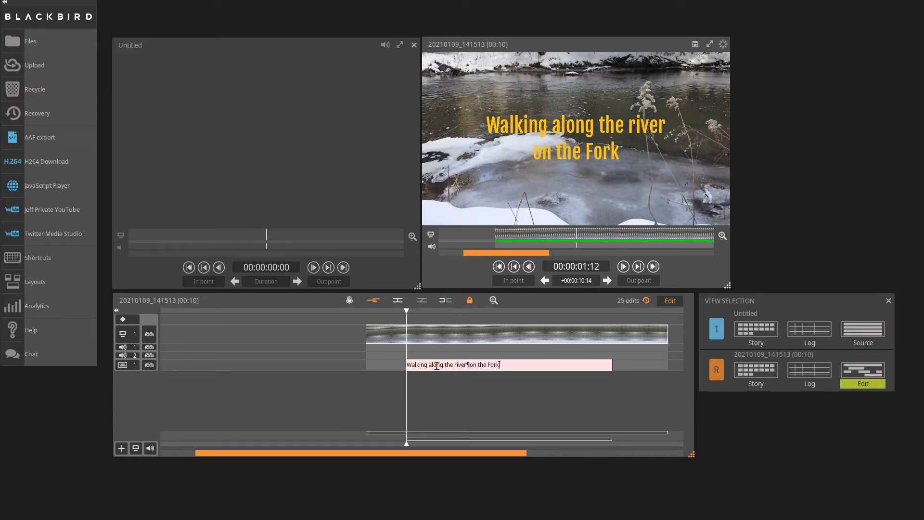
pyautogui.write('s of the Credit')
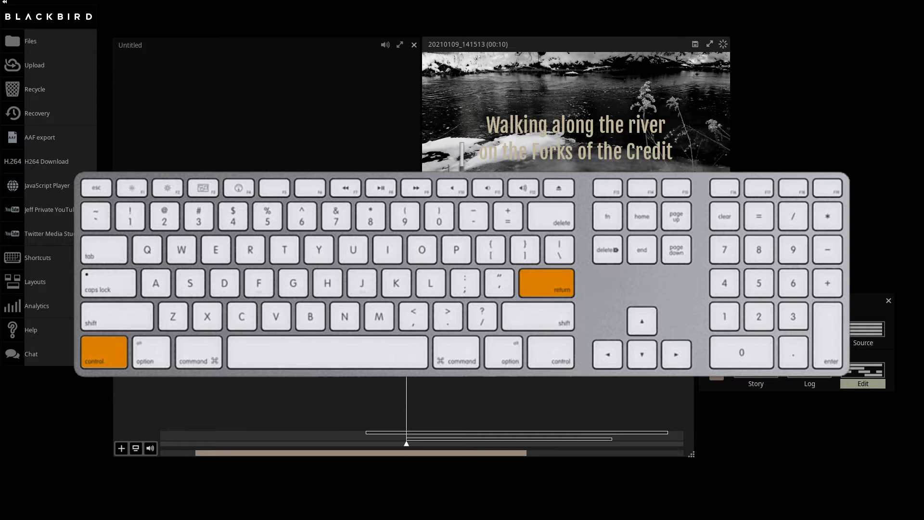
# Finish the line as 'on the Forks of the Credit' and commit the caption edit.
pyautogui.click(198, 353)
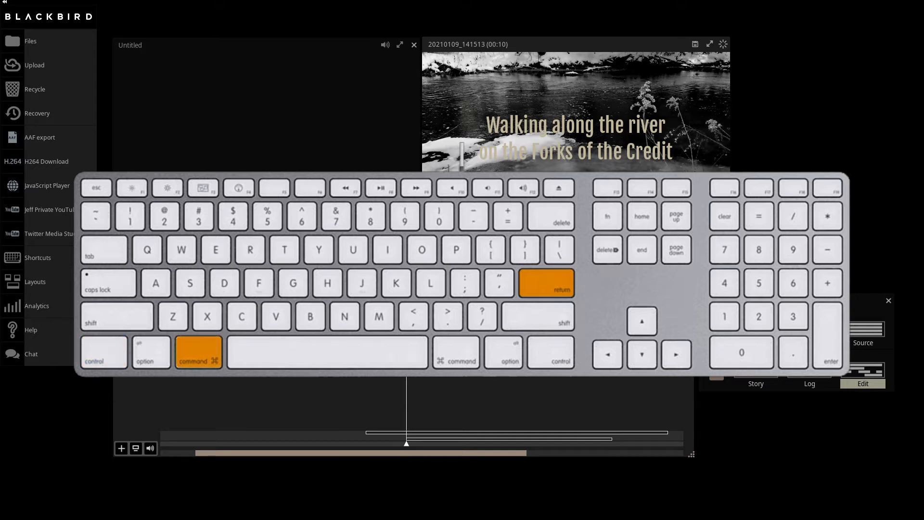